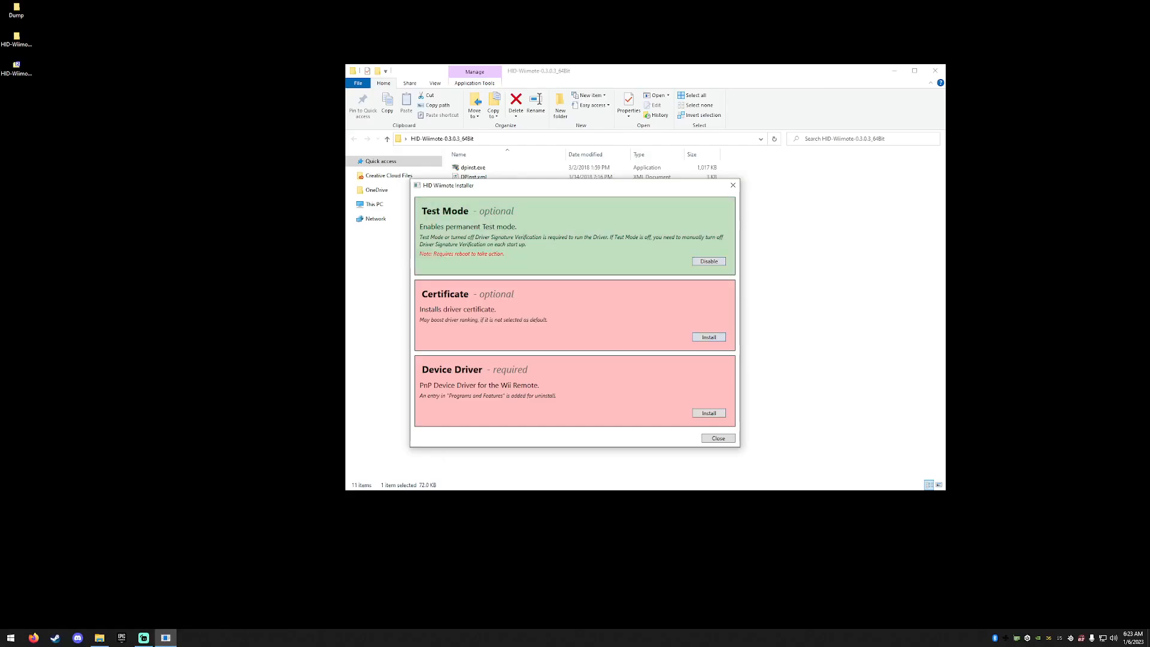
Step: Install the certificate, attempt the device driver install, dismiss the copy error and close the installer
left_click(708, 337)
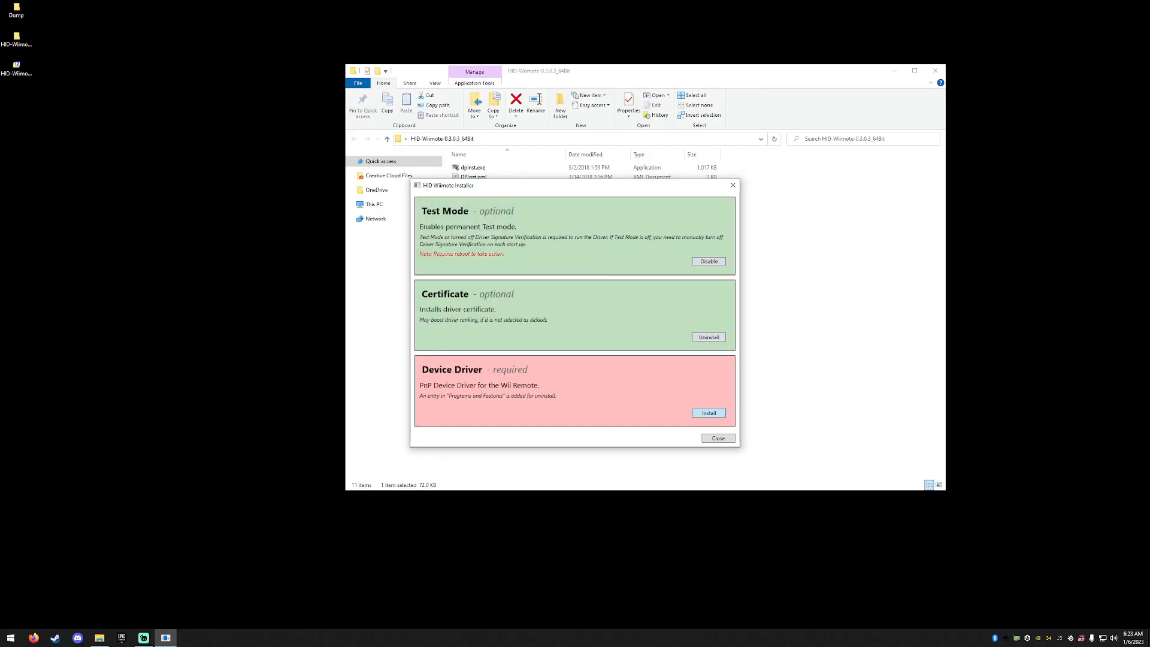
left_click(706, 413)
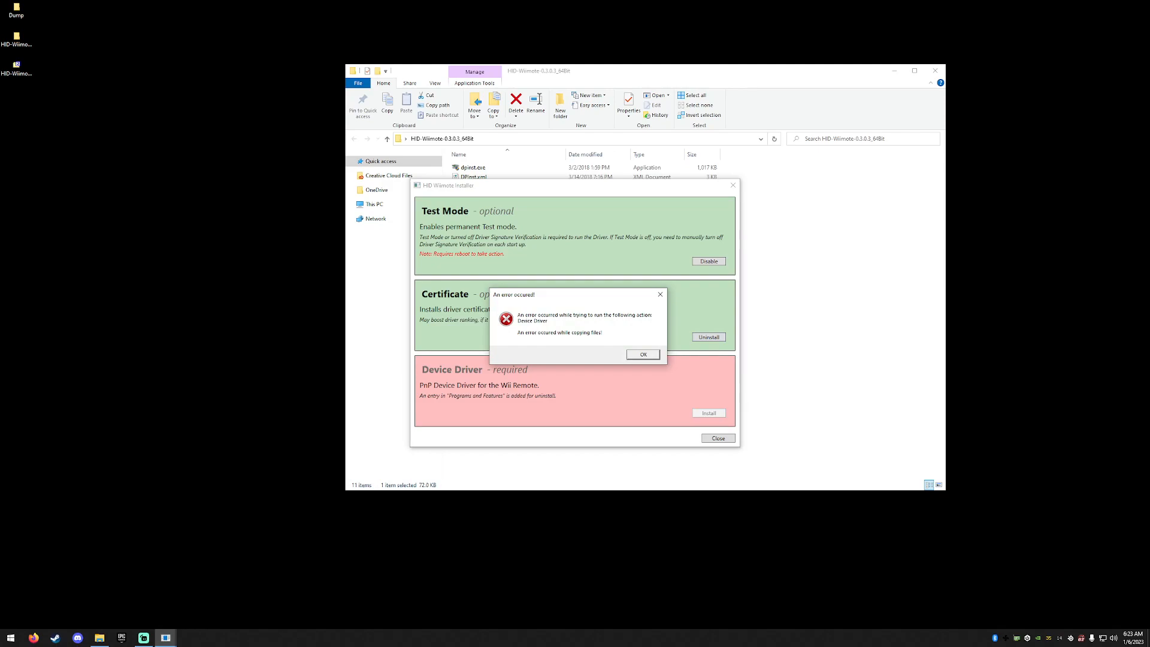
left_click(641, 354)
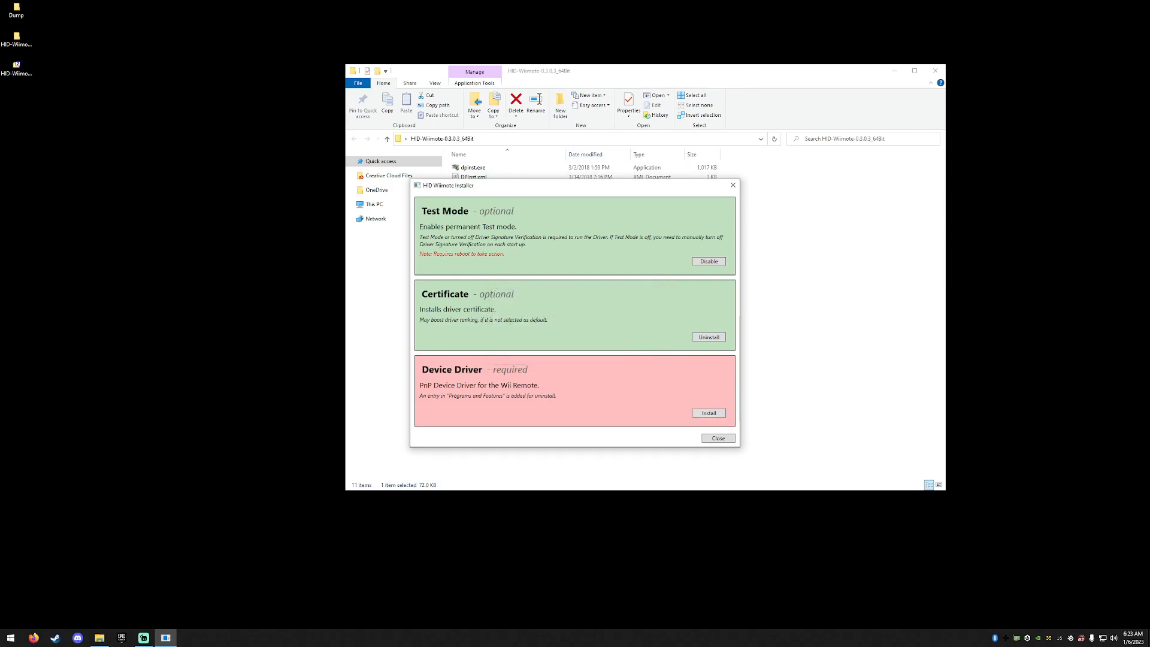
left_click(718, 437)
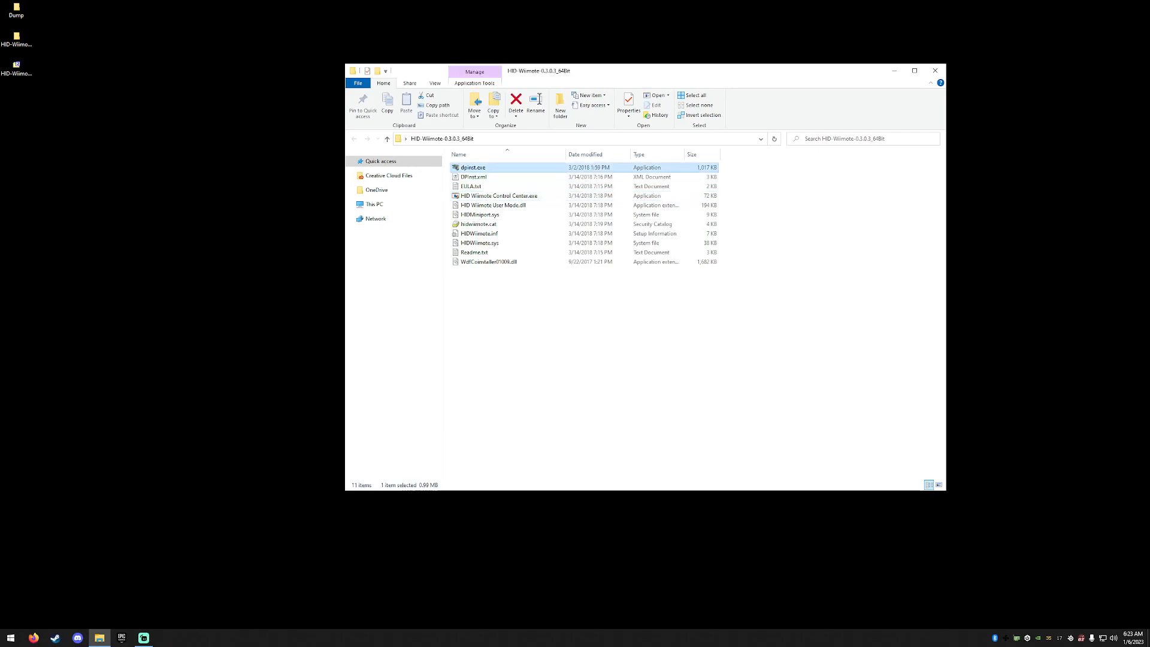
Step: Run dpinst.exe, accept the license and finish the wizard with the Wii Remote driver ready to use
double_click(474, 168)
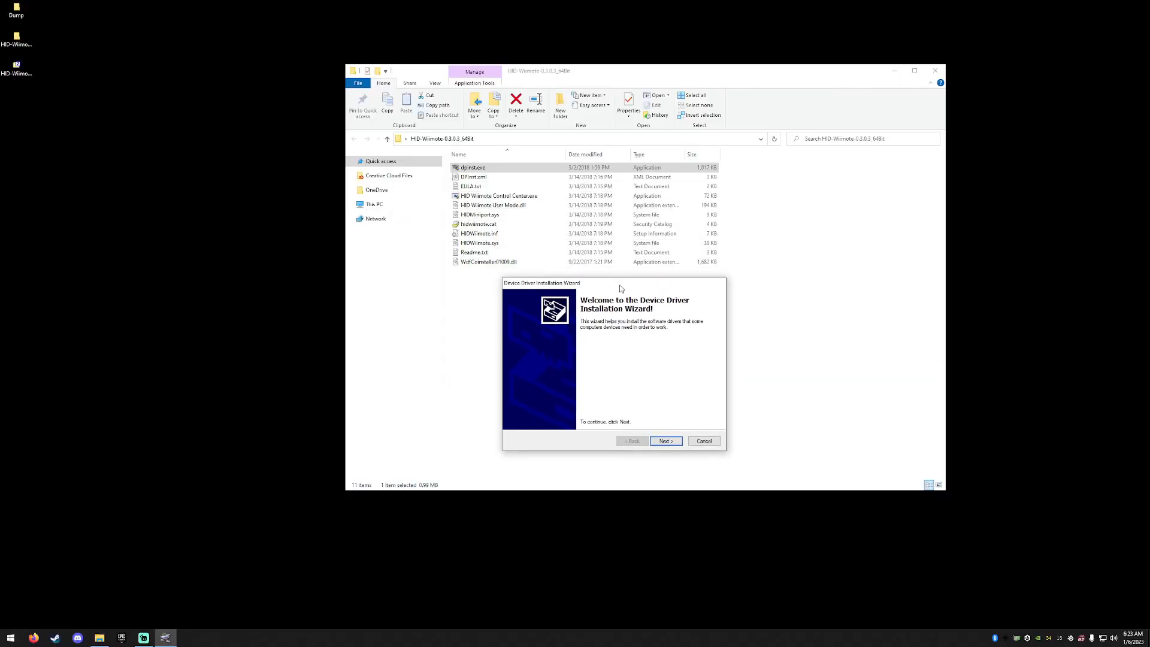
left_click(664, 441)
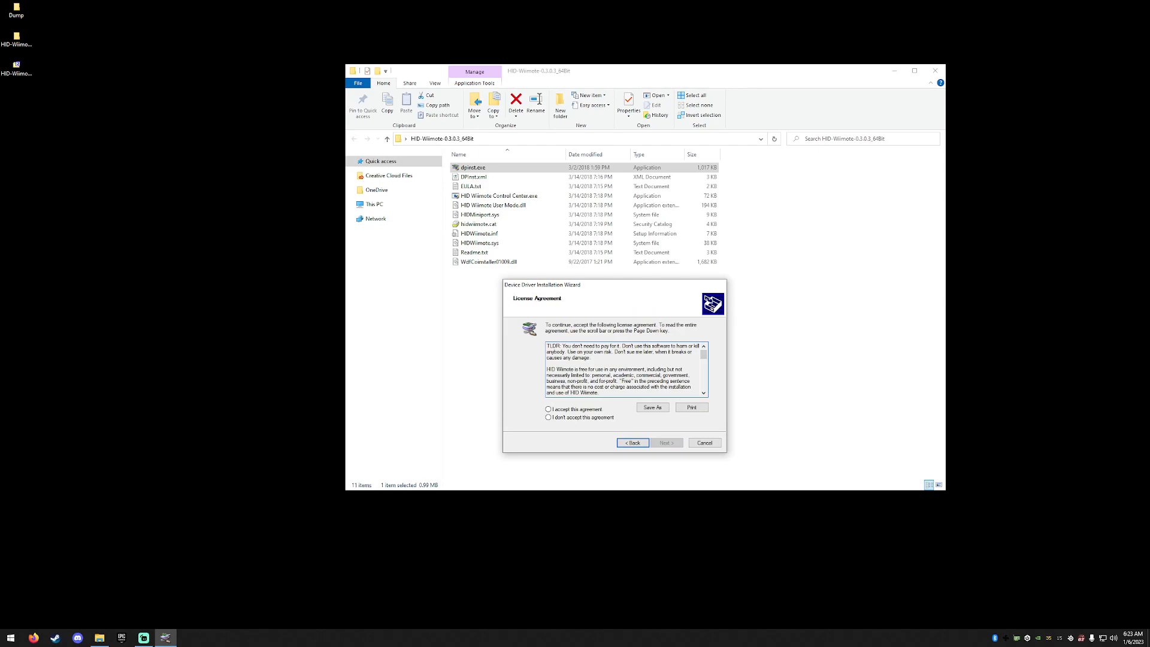
left_click(664, 441)
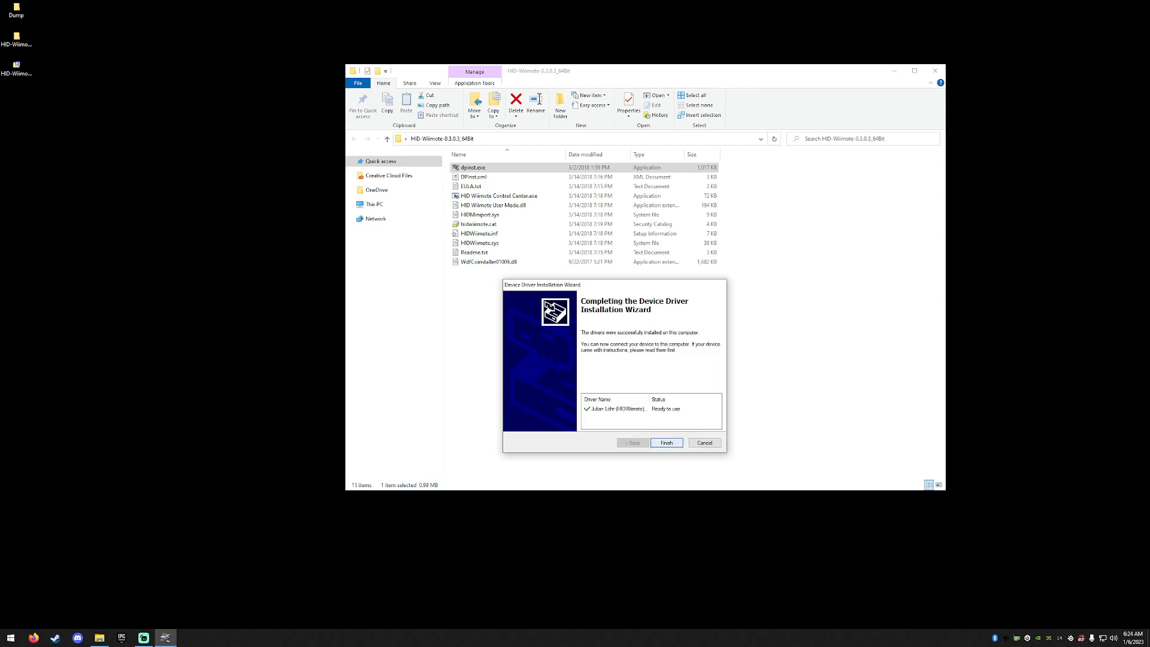
left_click(665, 442)
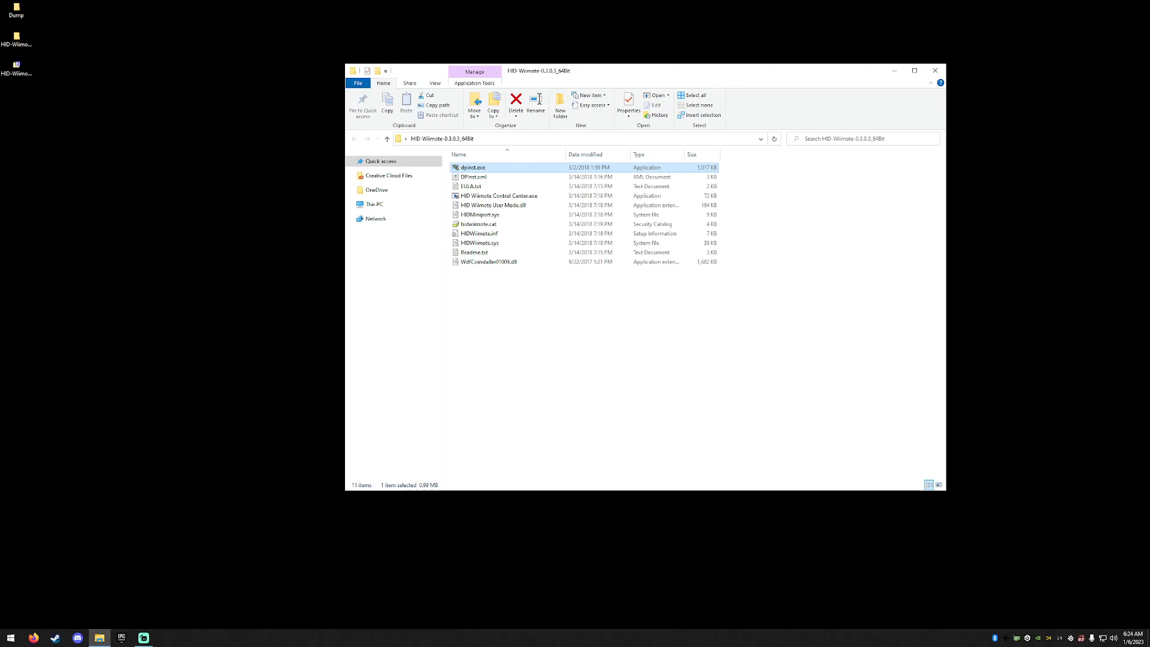
left_click(934, 71)
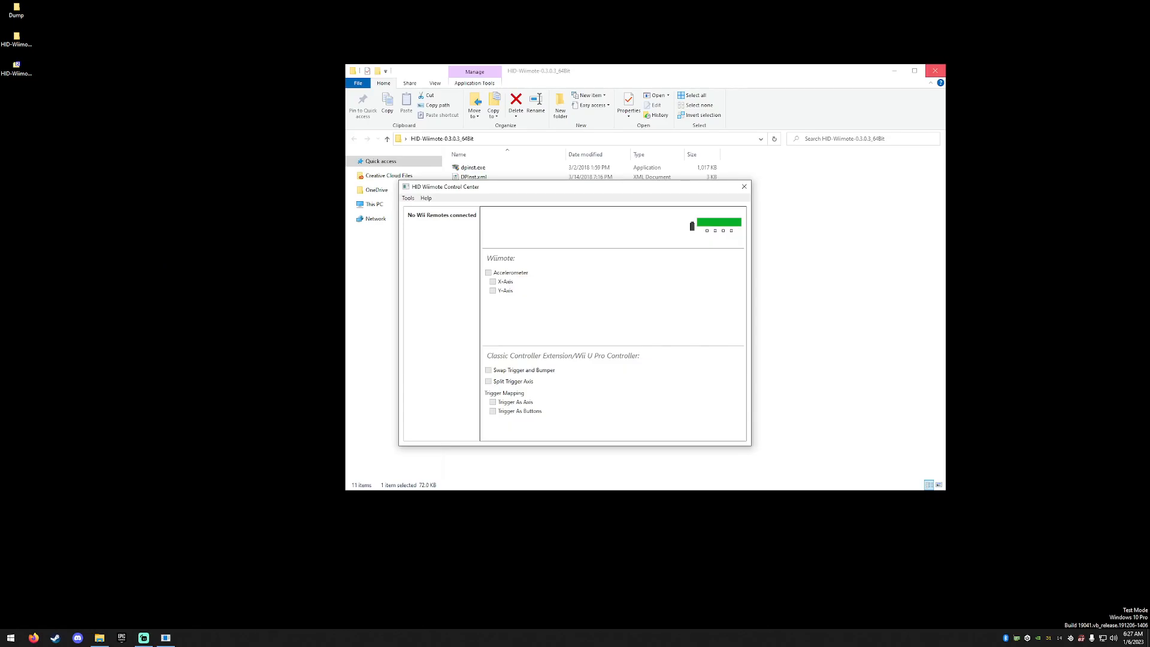
Step: Launch HID Wiimote Control Center beside the Bluetooth devices window, no remotes connected
left_click(934, 71)
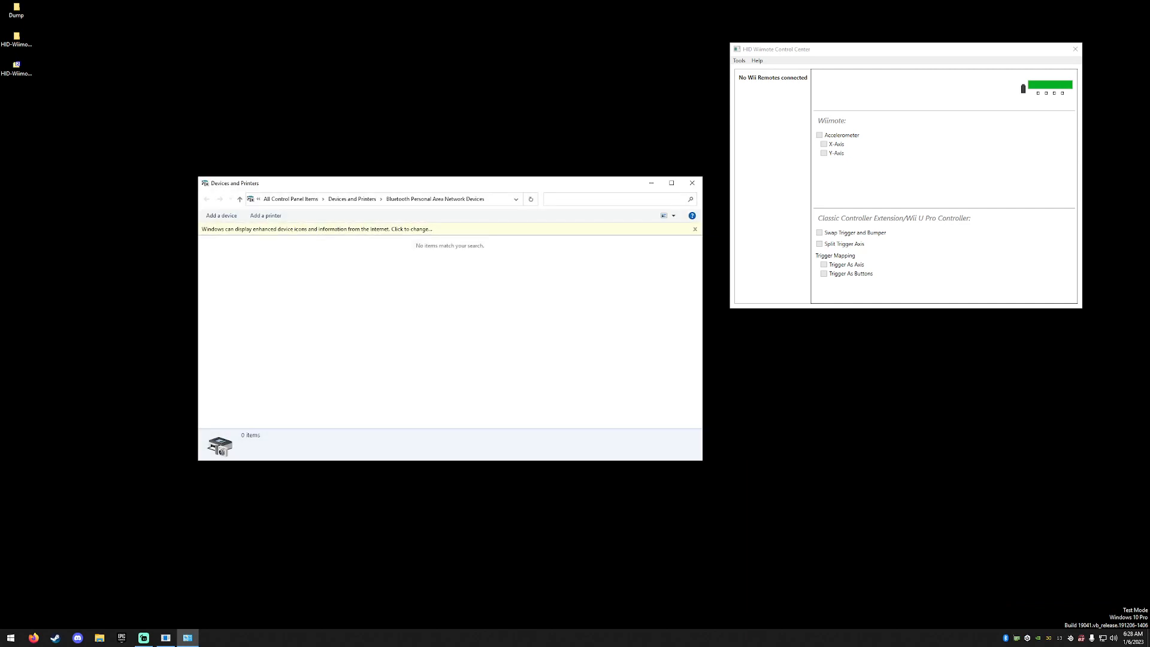
Step: Add the Nintendo RVL-WBC-01 without a passcode so a Balance Board appears, then close Devices and Printers
left_click(221, 215)
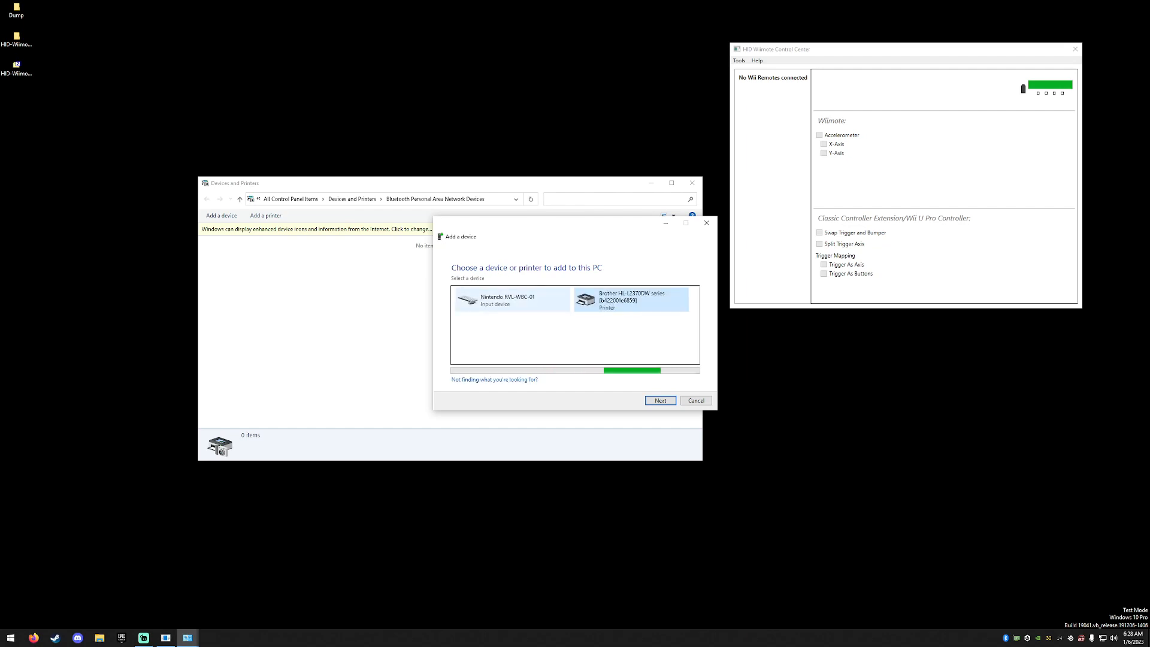
left_click(659, 401)
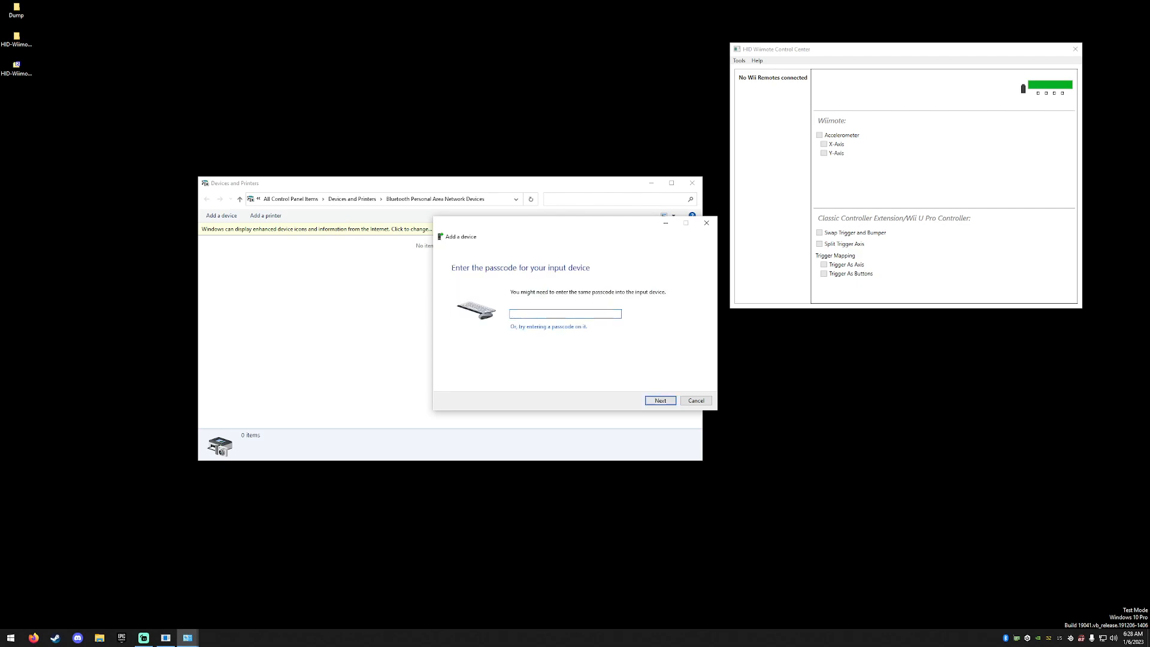
left_click(659, 401)
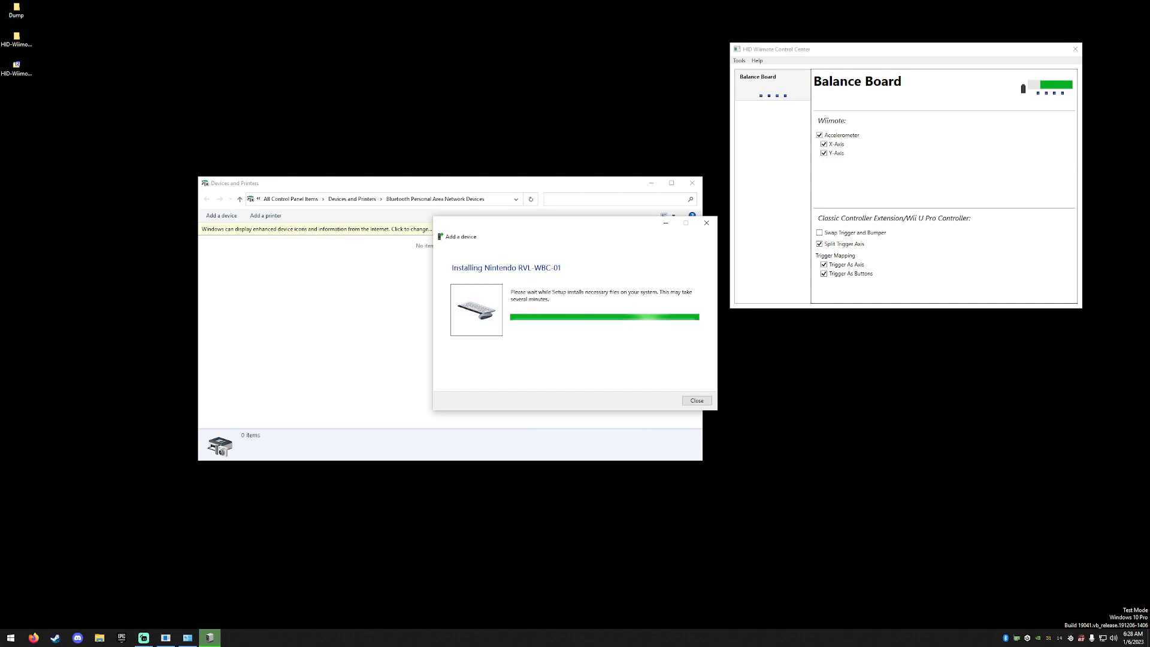
left_click(695, 400)
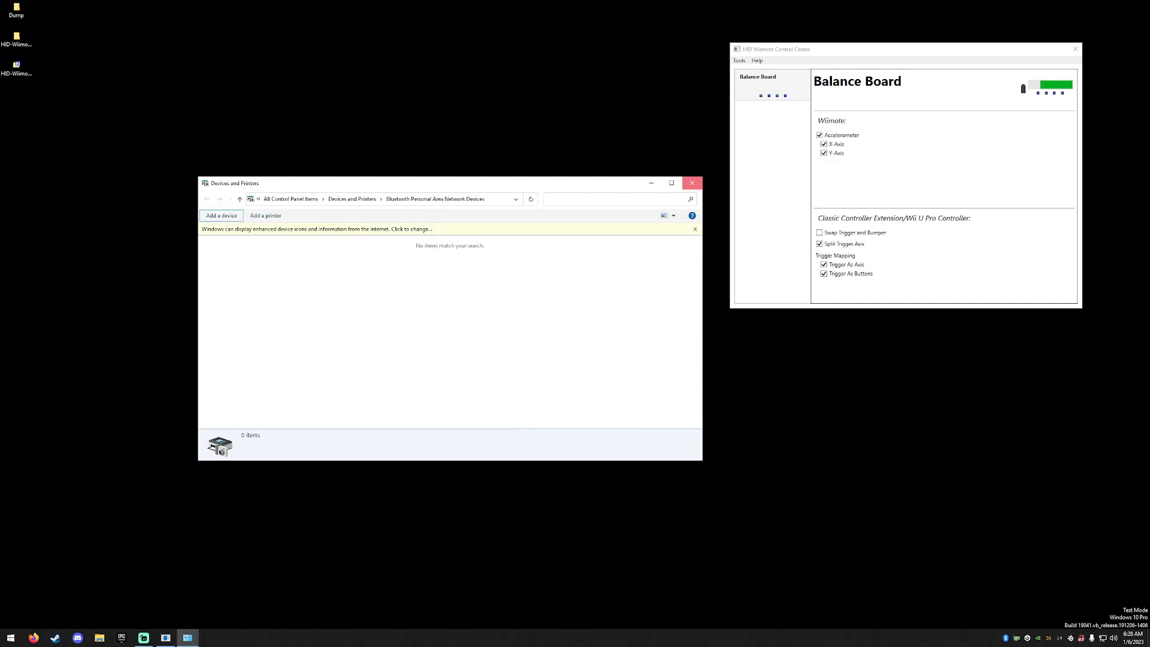
left_click(690, 183)
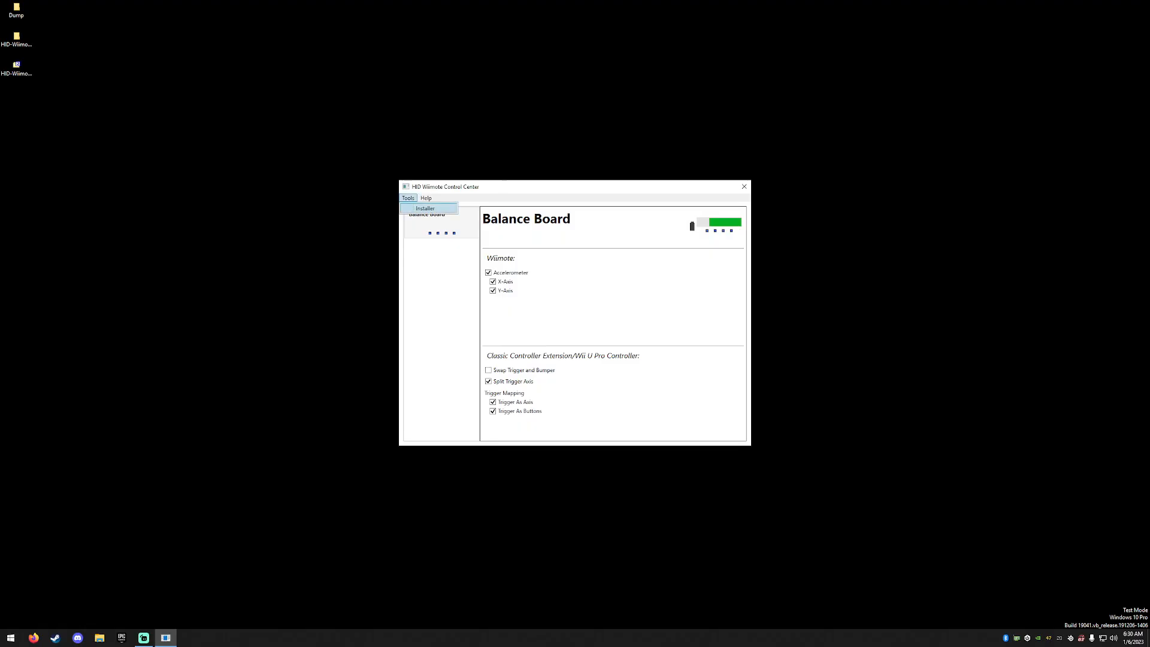
Step: Dismiss the Tools list and close HID Wiimote Control Center, leaving the desktop empty
left_click(425, 208)
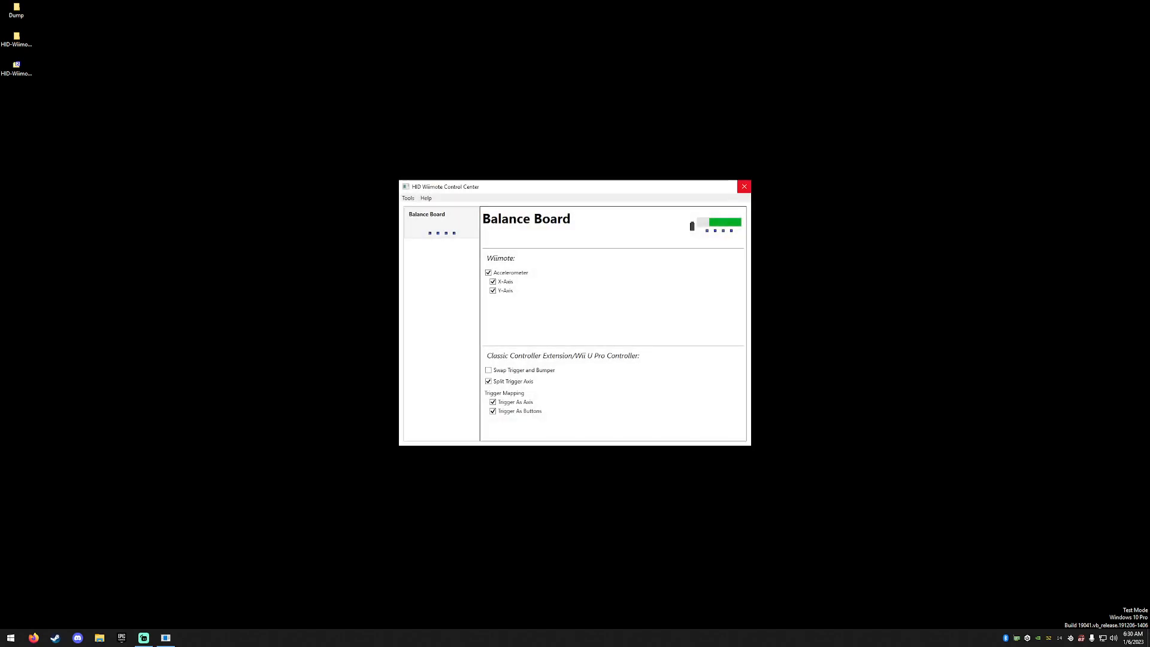
left_click(743, 186)
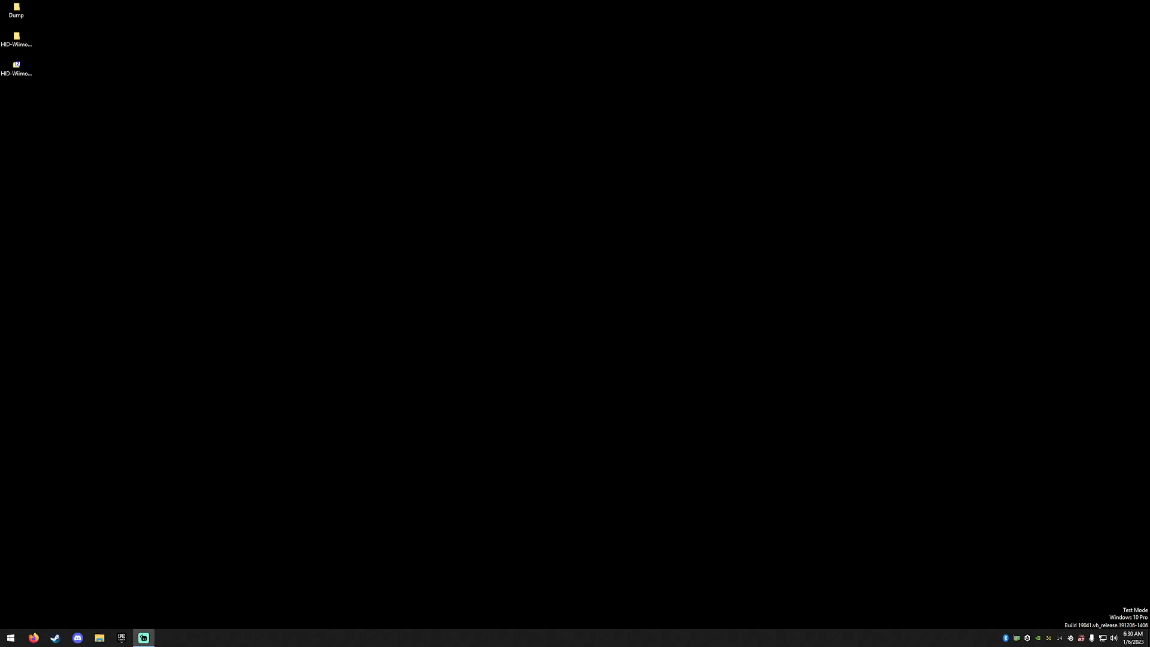